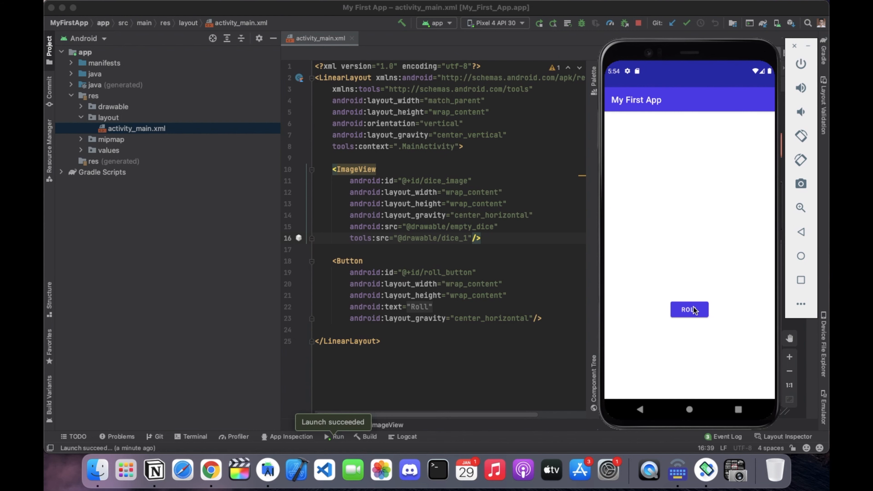
# - Interact with the running app in the emulator before closing it down
pyautogui.click(690, 310)
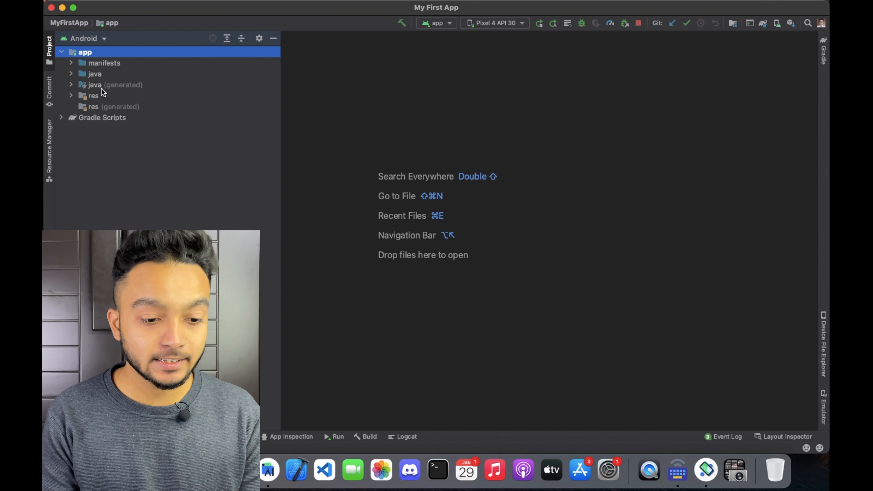
# - Expand res > layout and bring up activity_main.xml in Split view
pyautogui.click(71, 96)
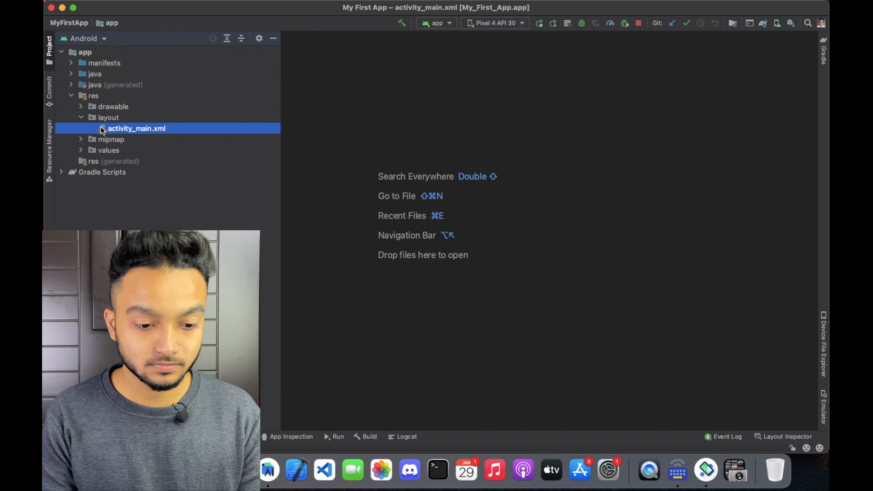
pyautogui.doubleClick(135, 128)
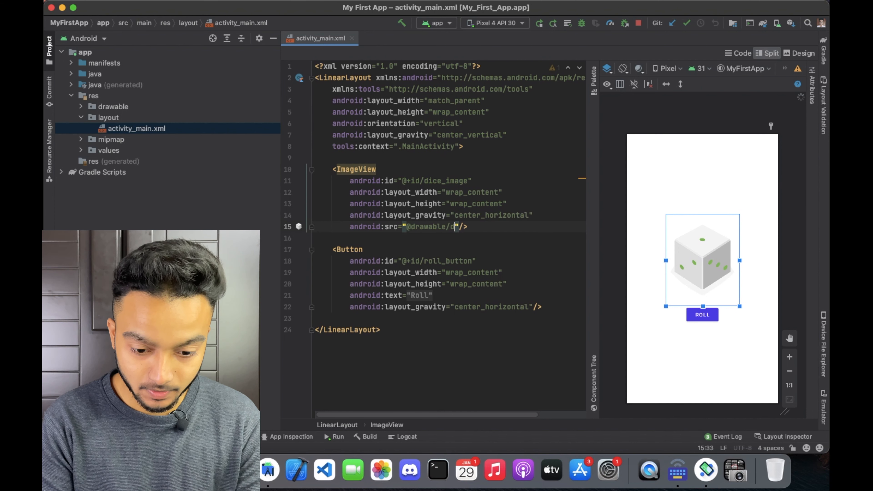
pyautogui.write('empty_dice')
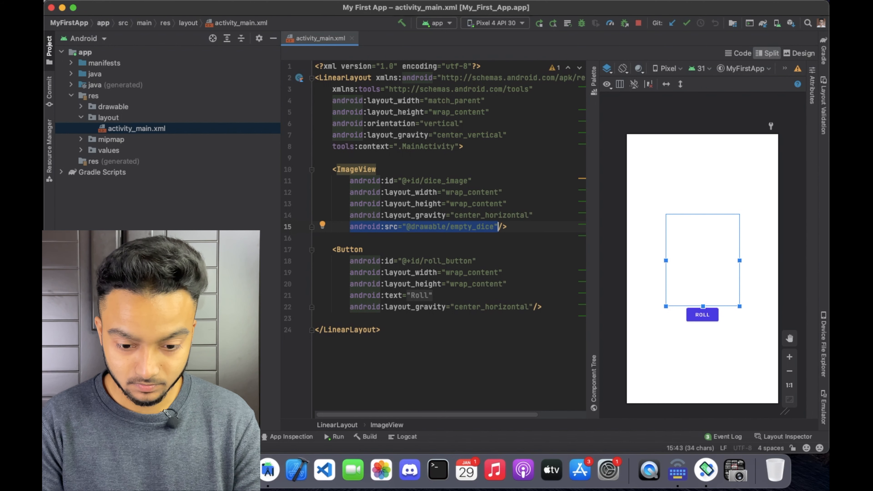
pyautogui.press('Enter')
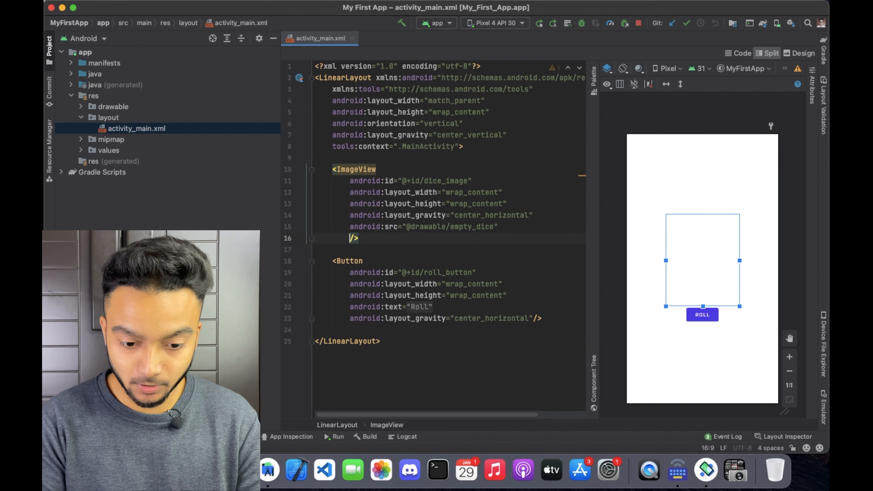
pyautogui.write('android:src="@drawable/empty_dice"')
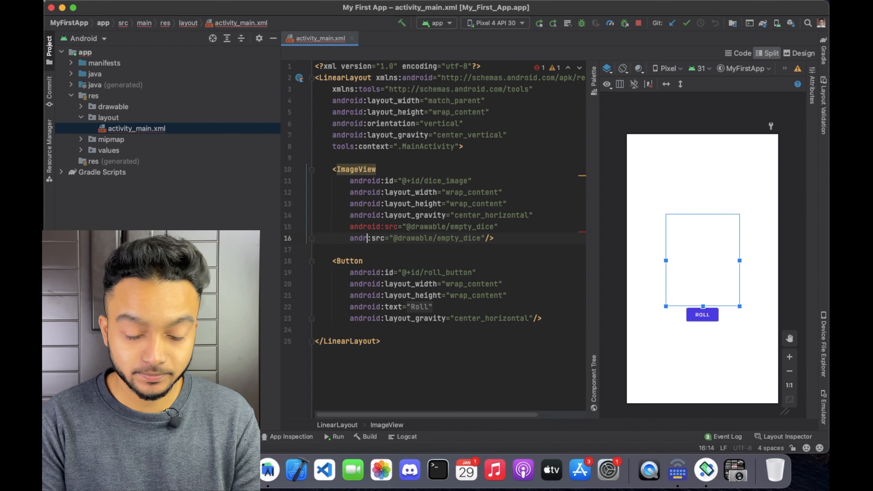
pyautogui.write('t')
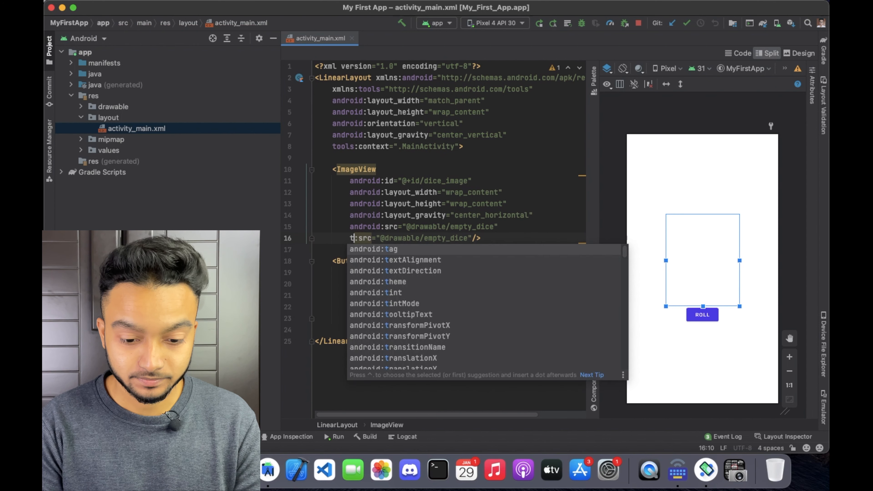
pyautogui.write('ool')
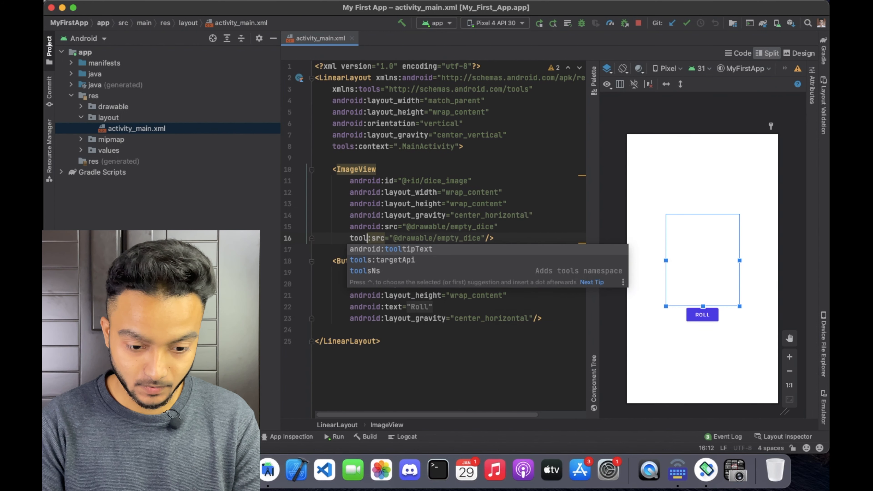
pyautogui.press('Escape')
pyautogui.write('s')
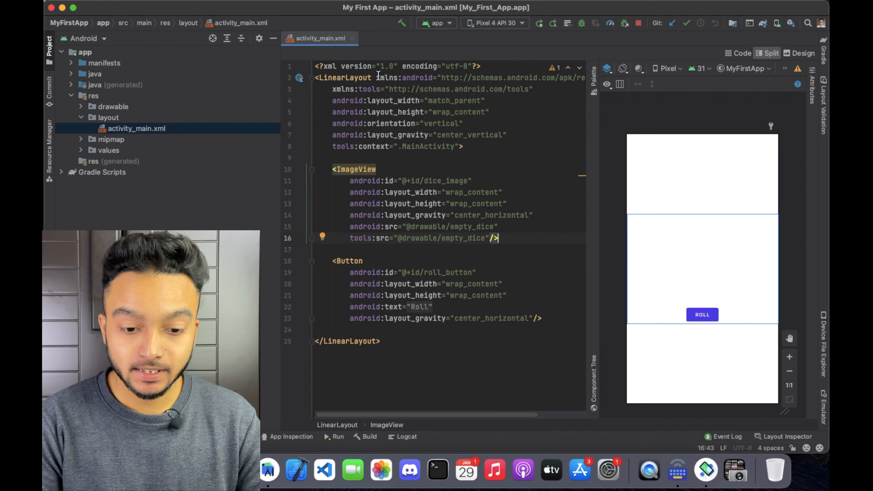
pyautogui.click(383, 89)
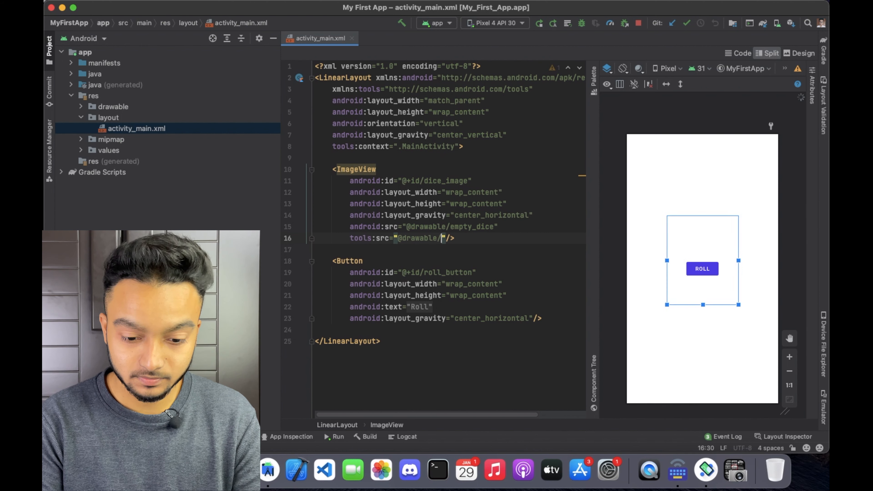
pyautogui.write('dice_1')
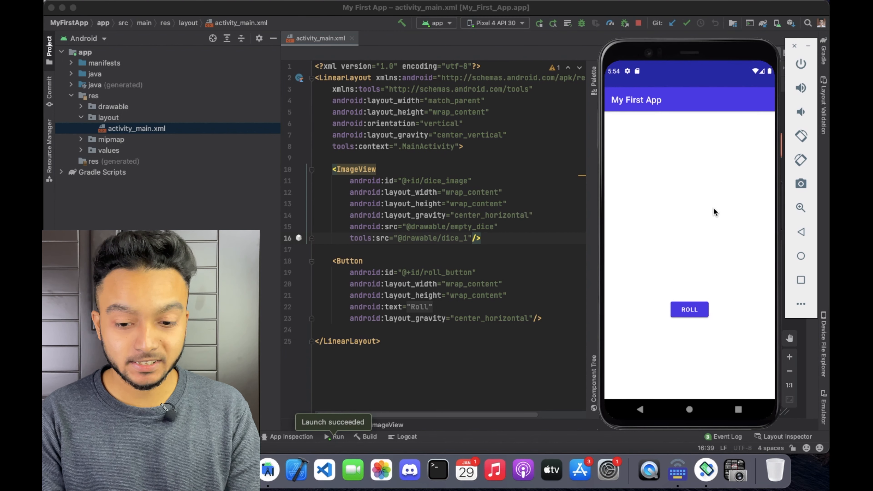
# - Tap Roll four times in the emulator so the dice face appears and changes
pyautogui.click(689, 310)
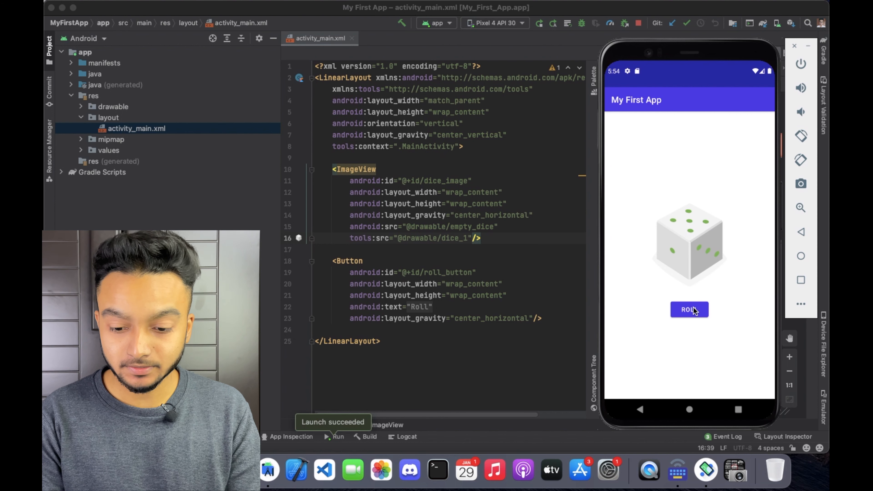
pyautogui.click(690, 310)
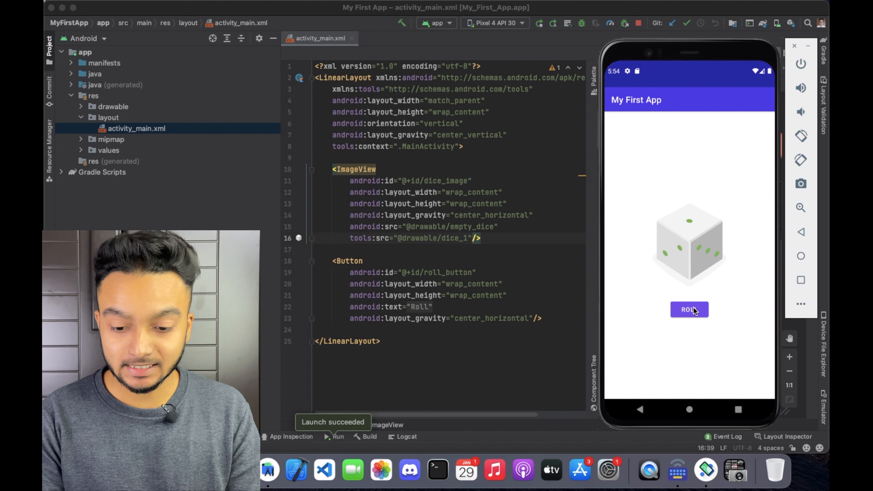
pyautogui.click(691, 310)
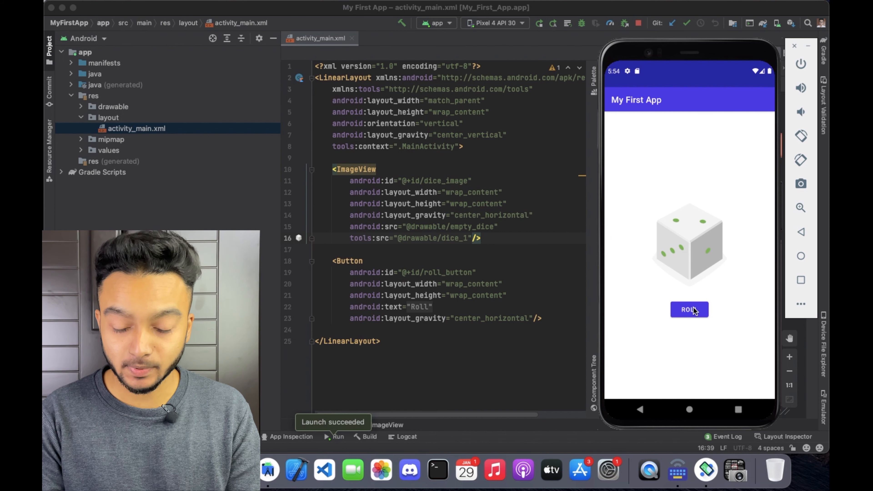
pyautogui.click(690, 310)
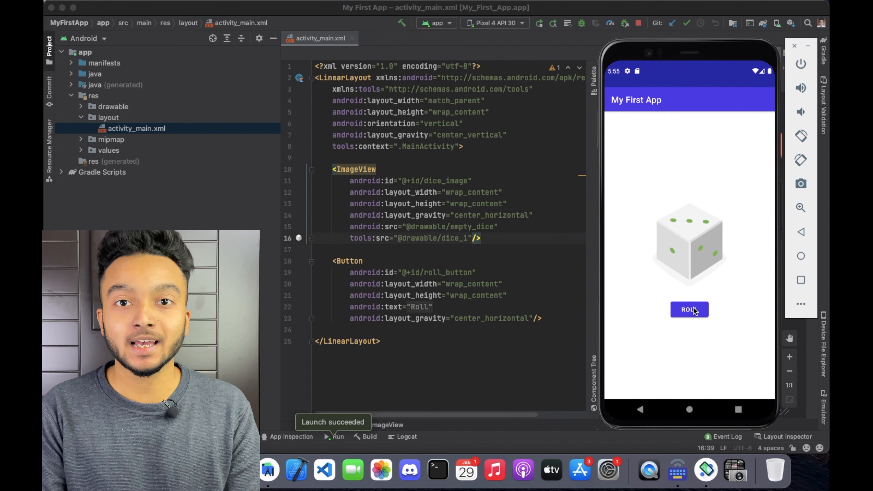